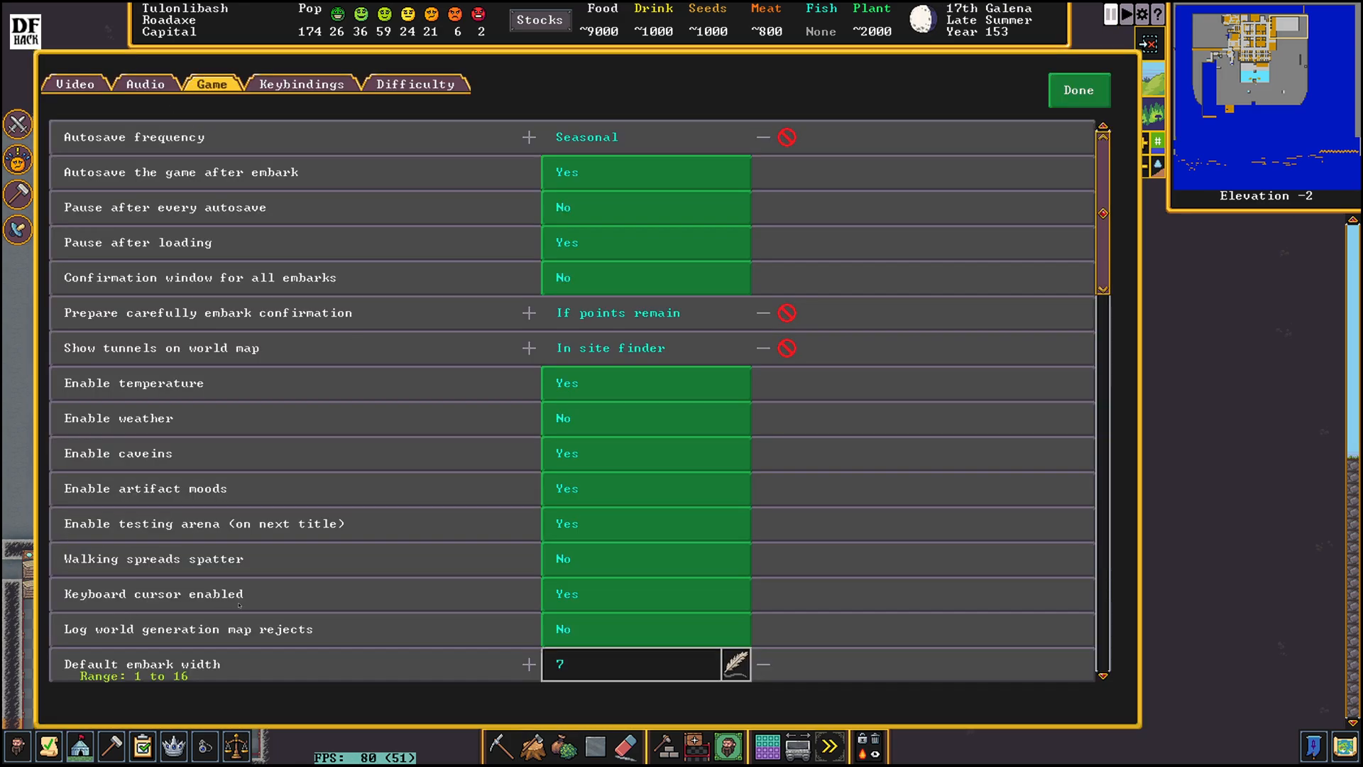
Step: Close Game settings and select a smooth mudstone floor tile in the large room
click(1078, 89)
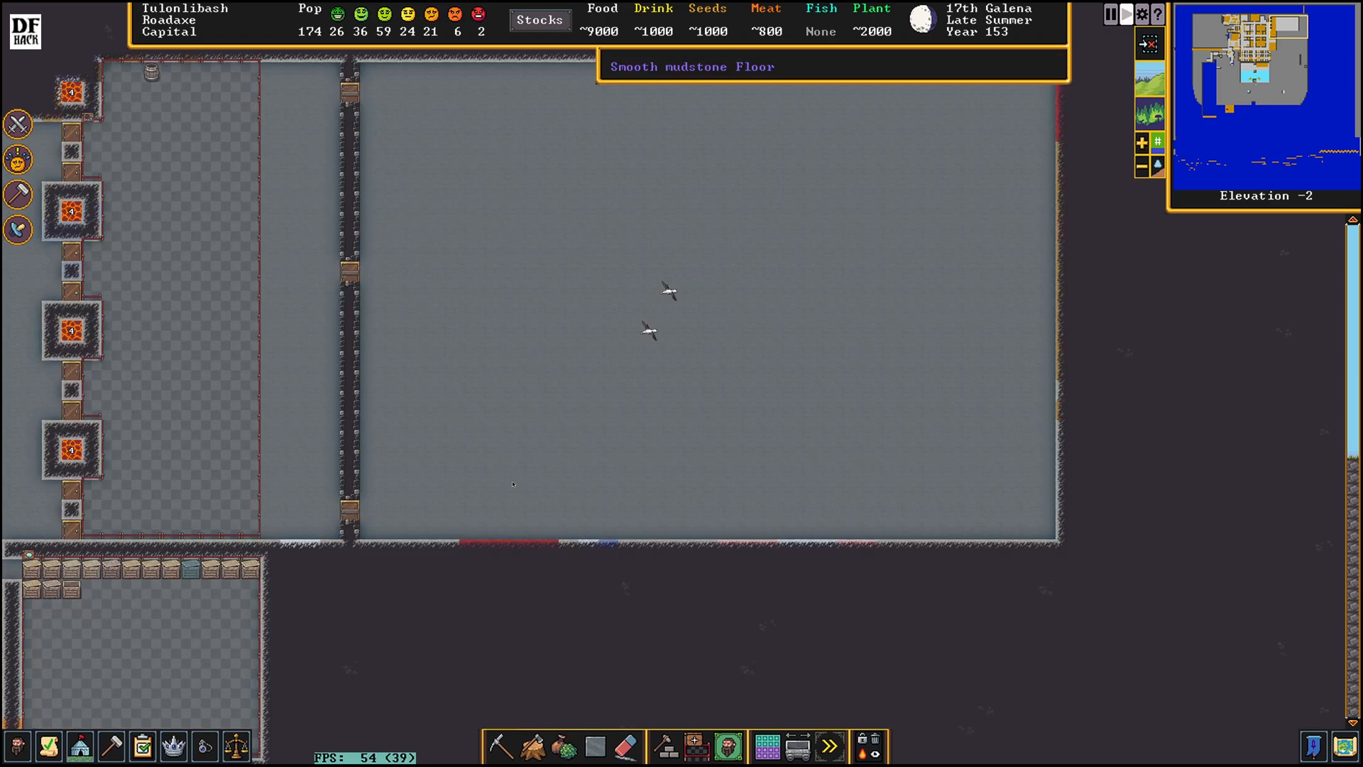
click(502, 746)
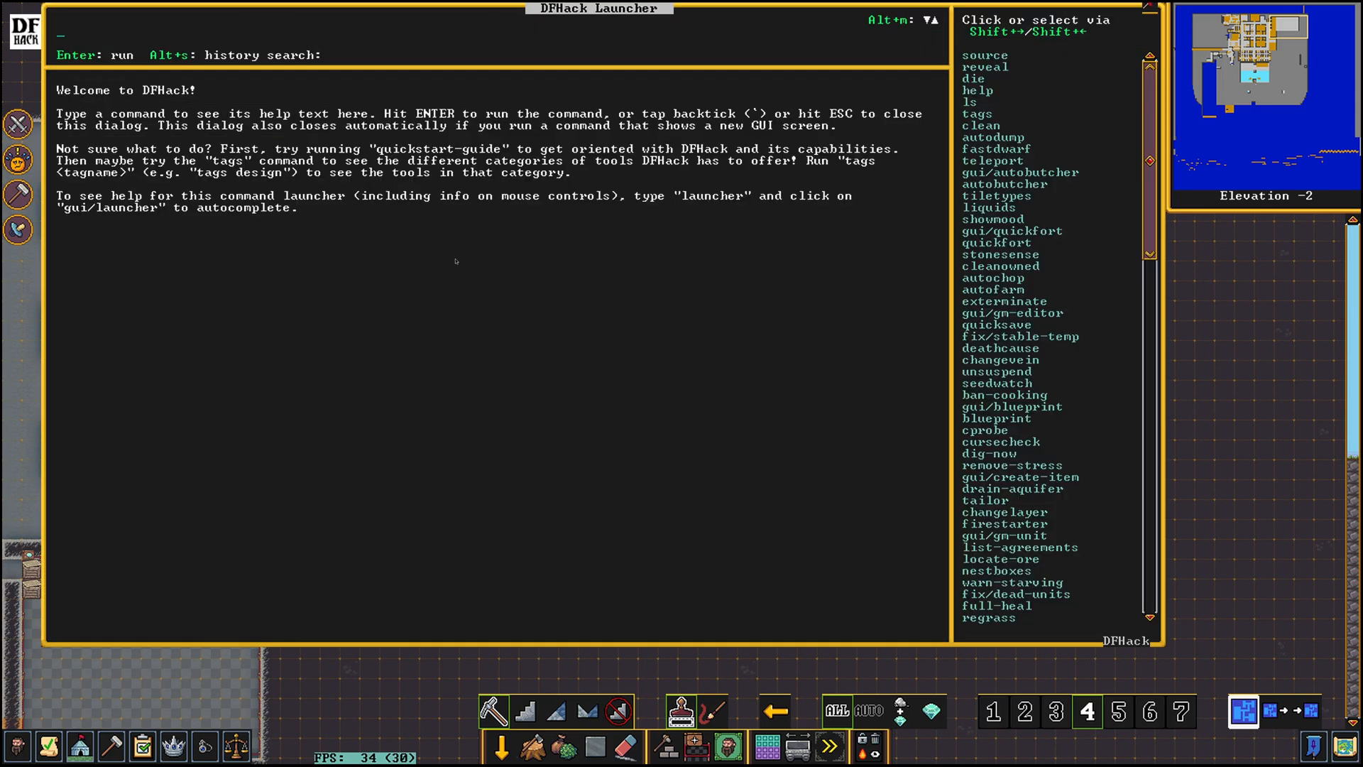
Step: Run 'source add water 0' to add a level-0 water source
text(source add water 0)
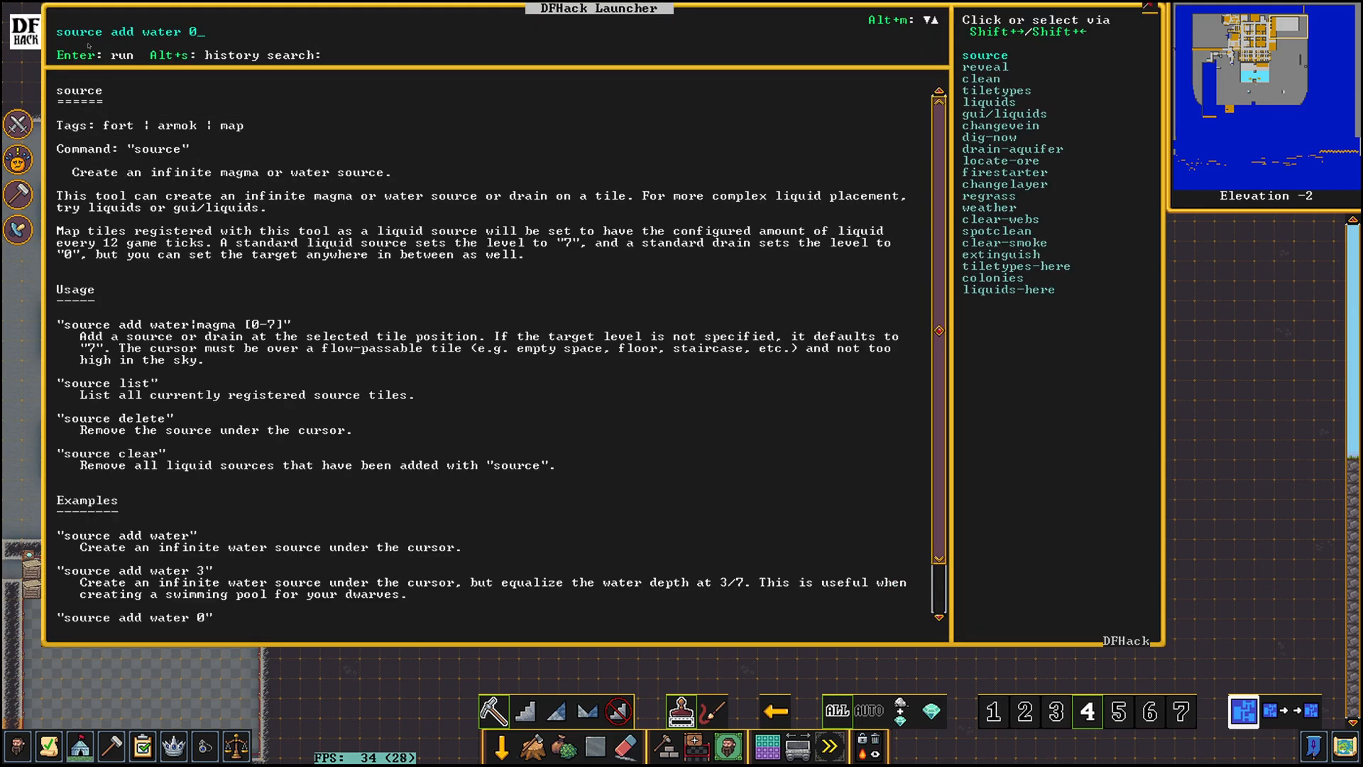
mouse_move(200, 32)
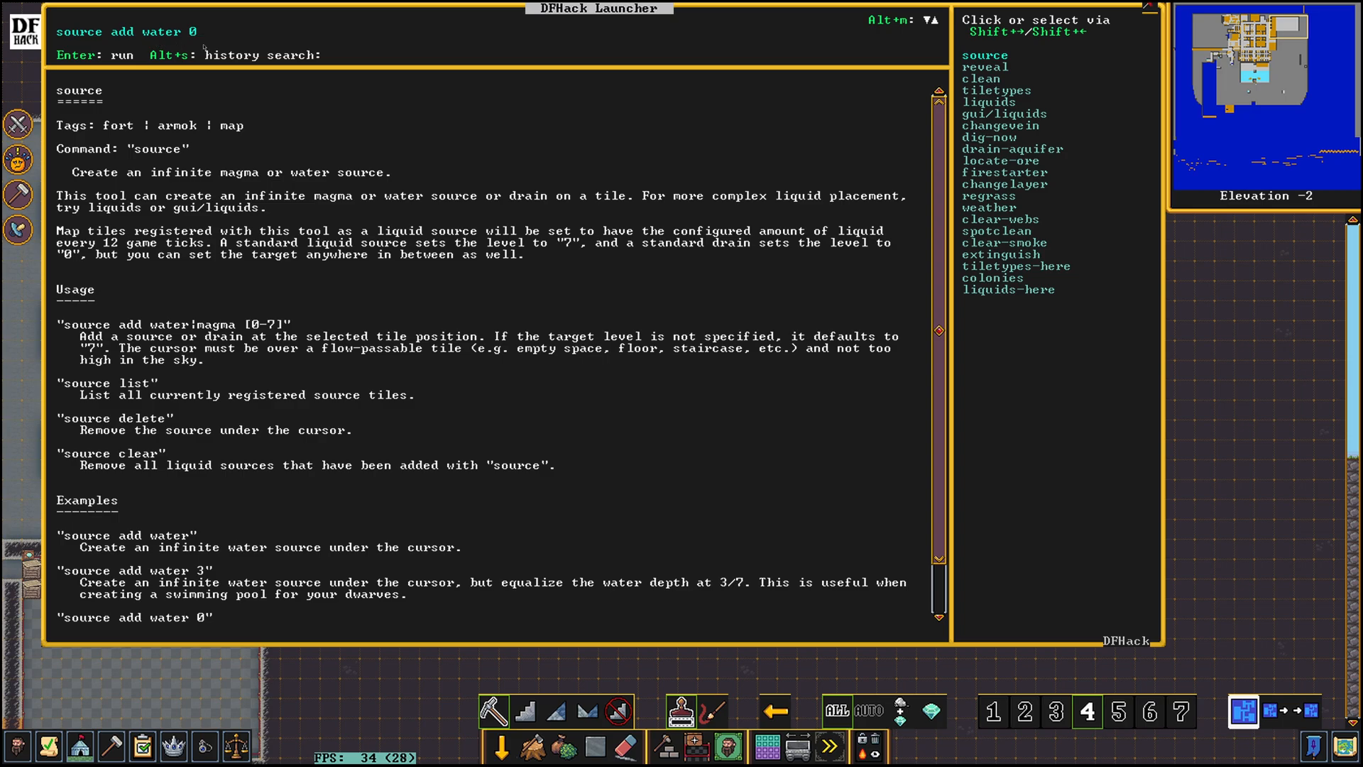
key(Return)
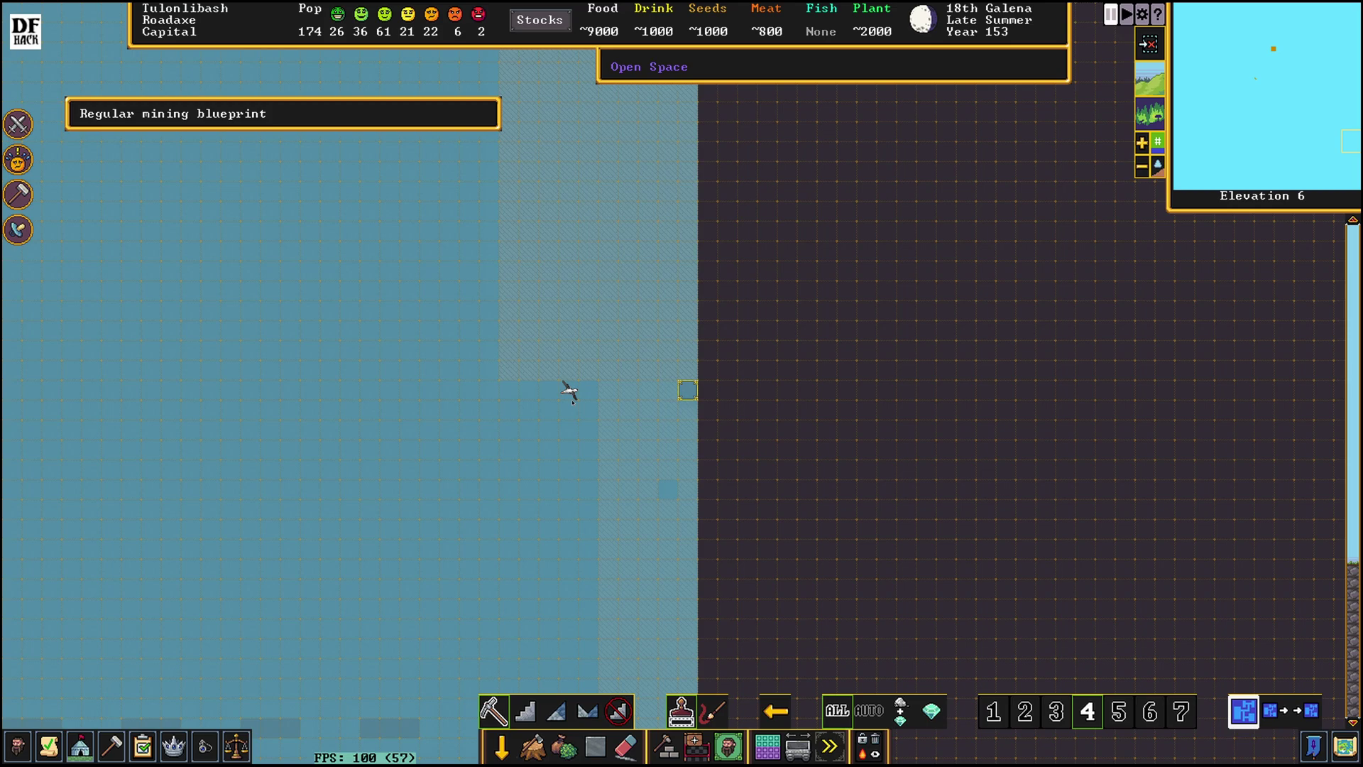
mouse_move(582, 389)
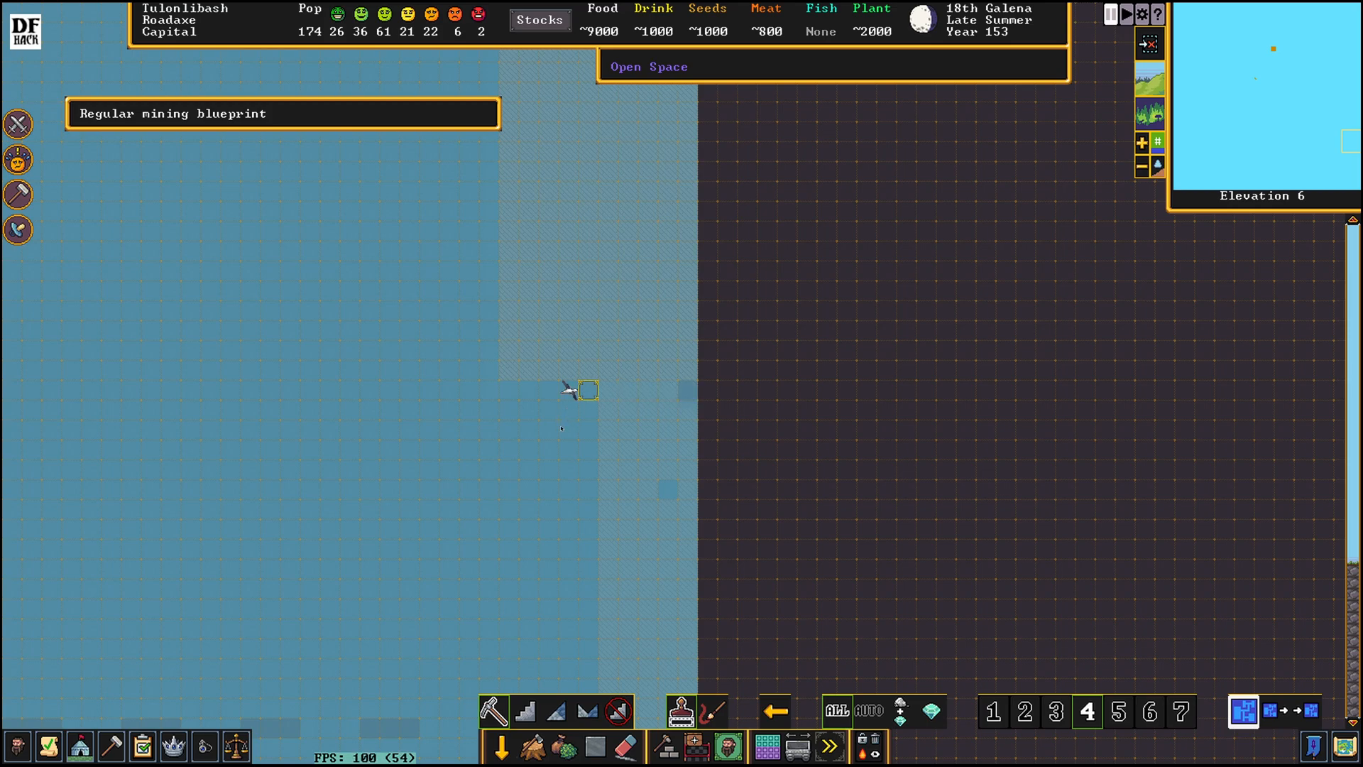
mouse_move(568, 389)
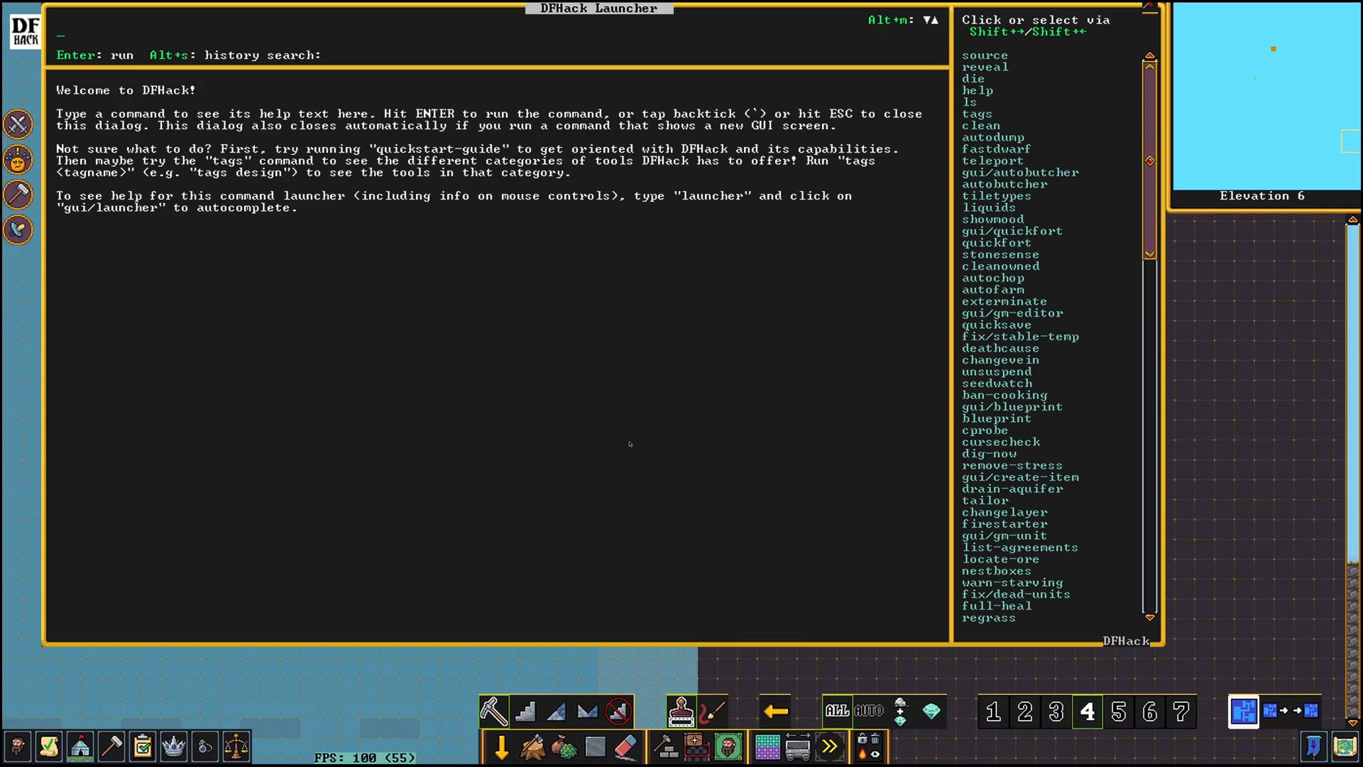
Step: Run 'cprobe' on the albatross to show its unit id 20182
text(cprobe)
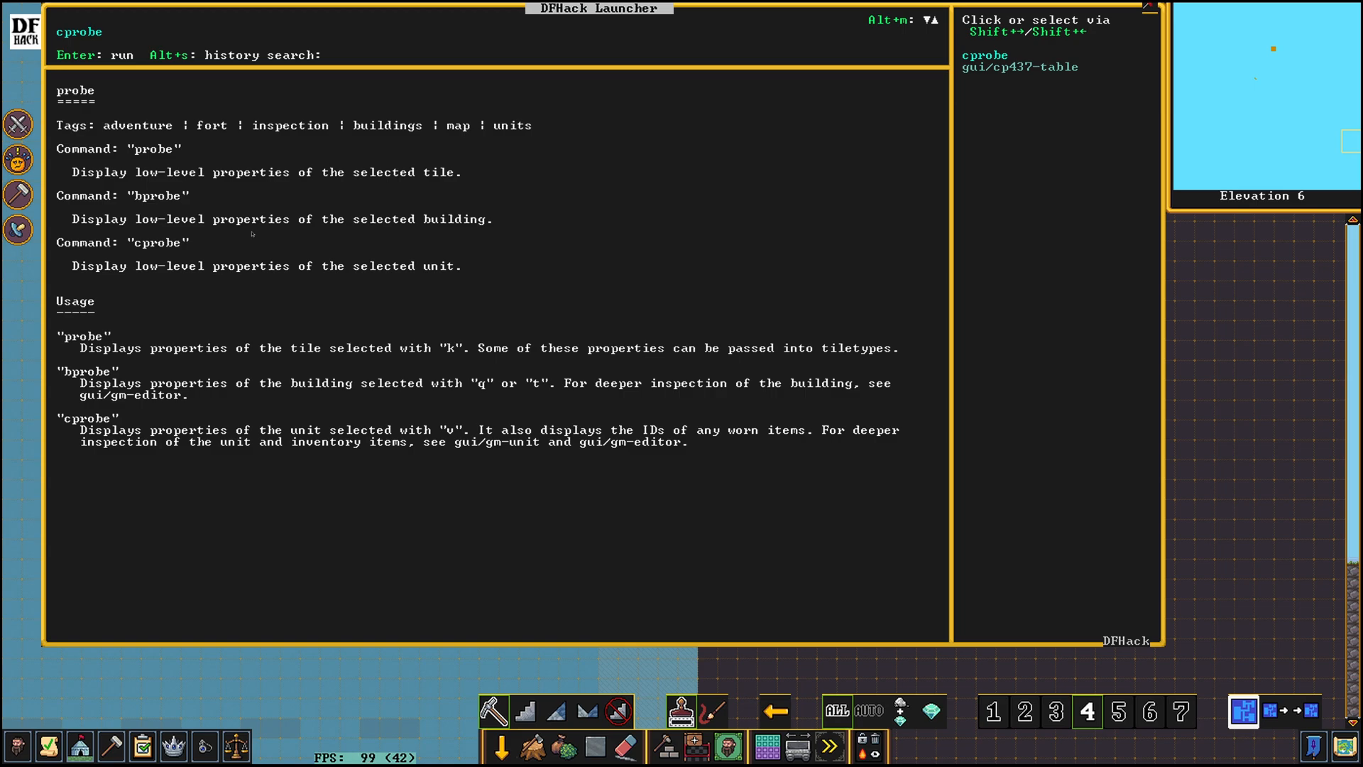
key(Return)
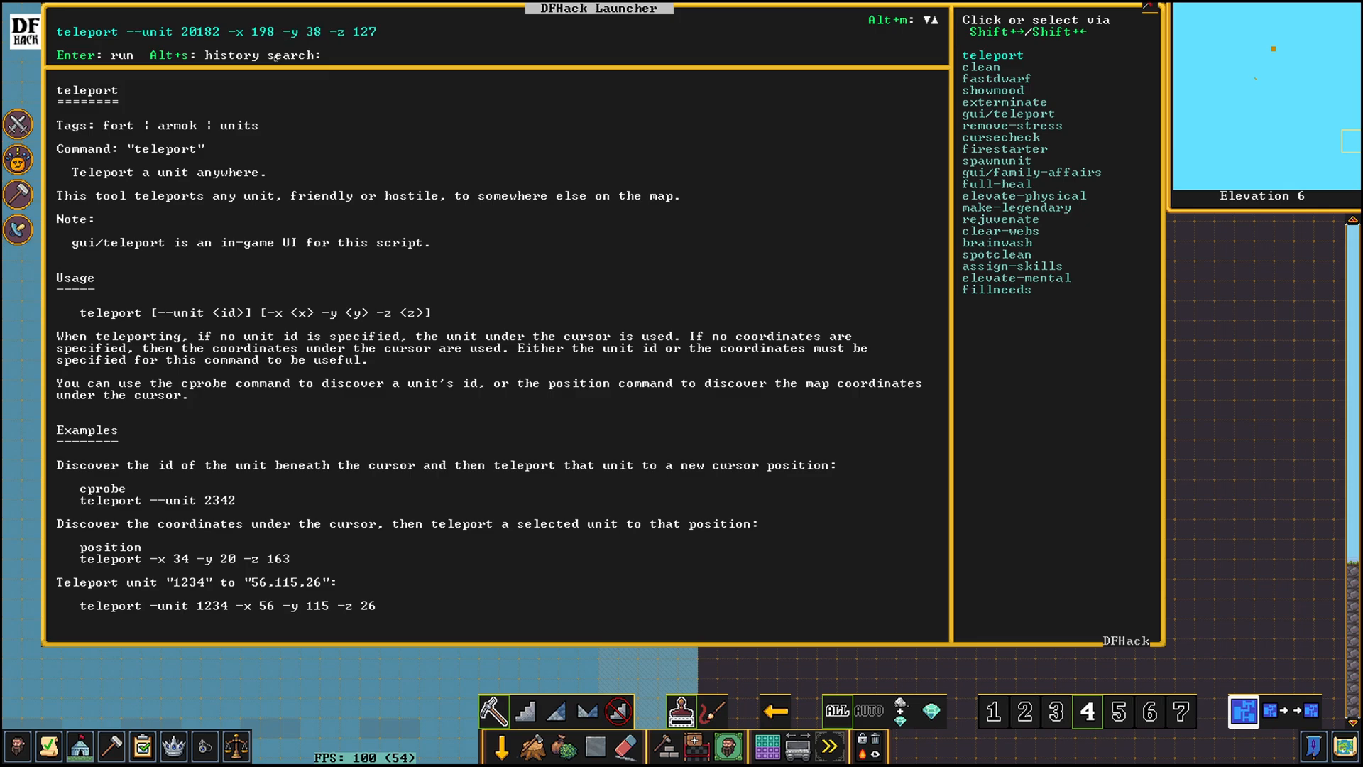
Step: Teleport albatross units 20182, 20183 and 20184 to 198, 37, 127, editing the id each run
key(Backspace)
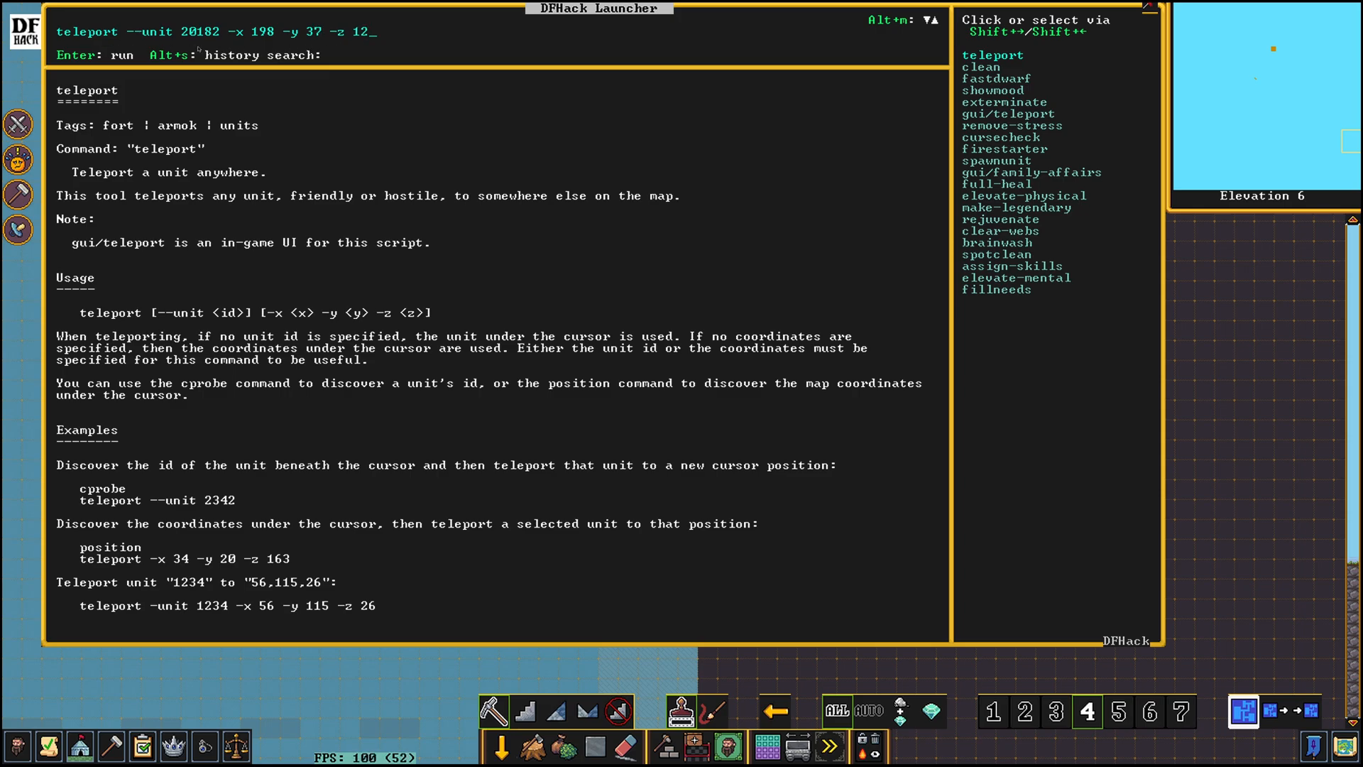
text(7)
key(Return)
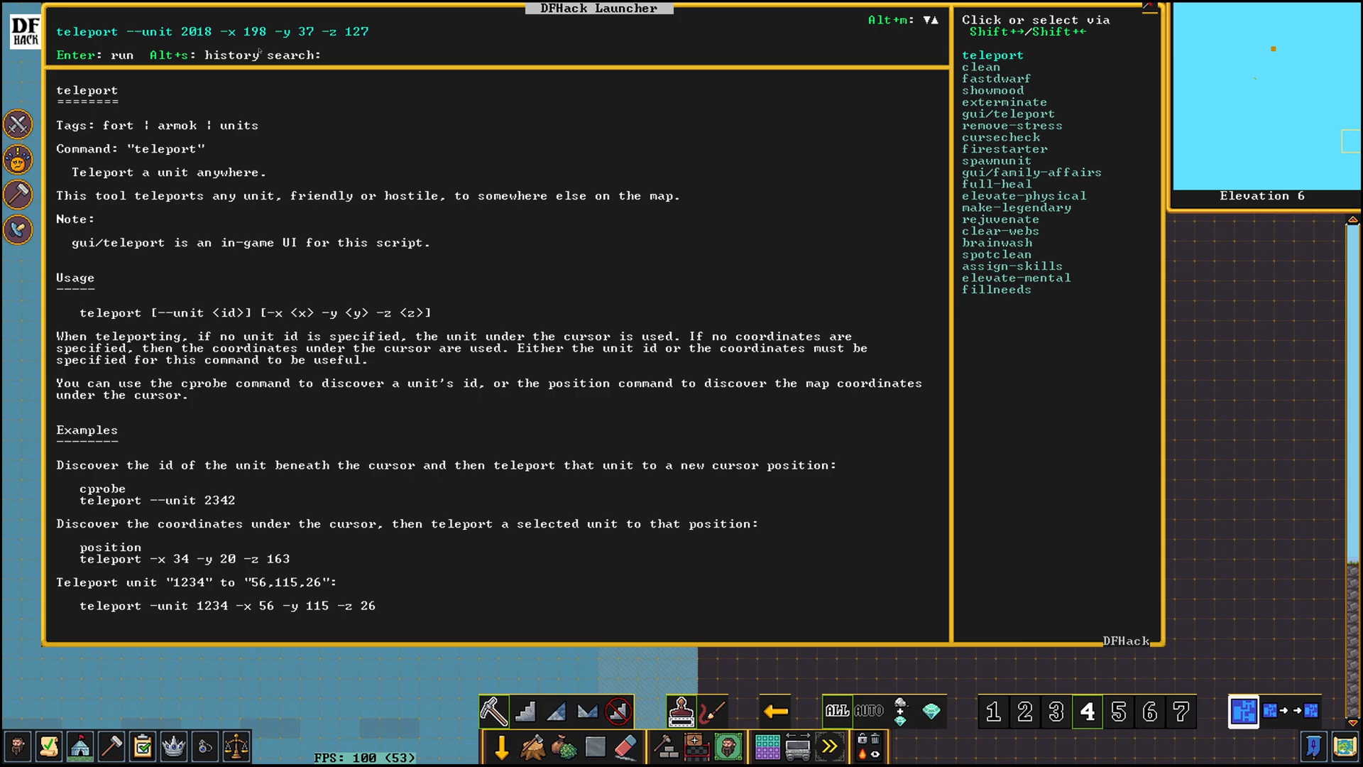
text(3)
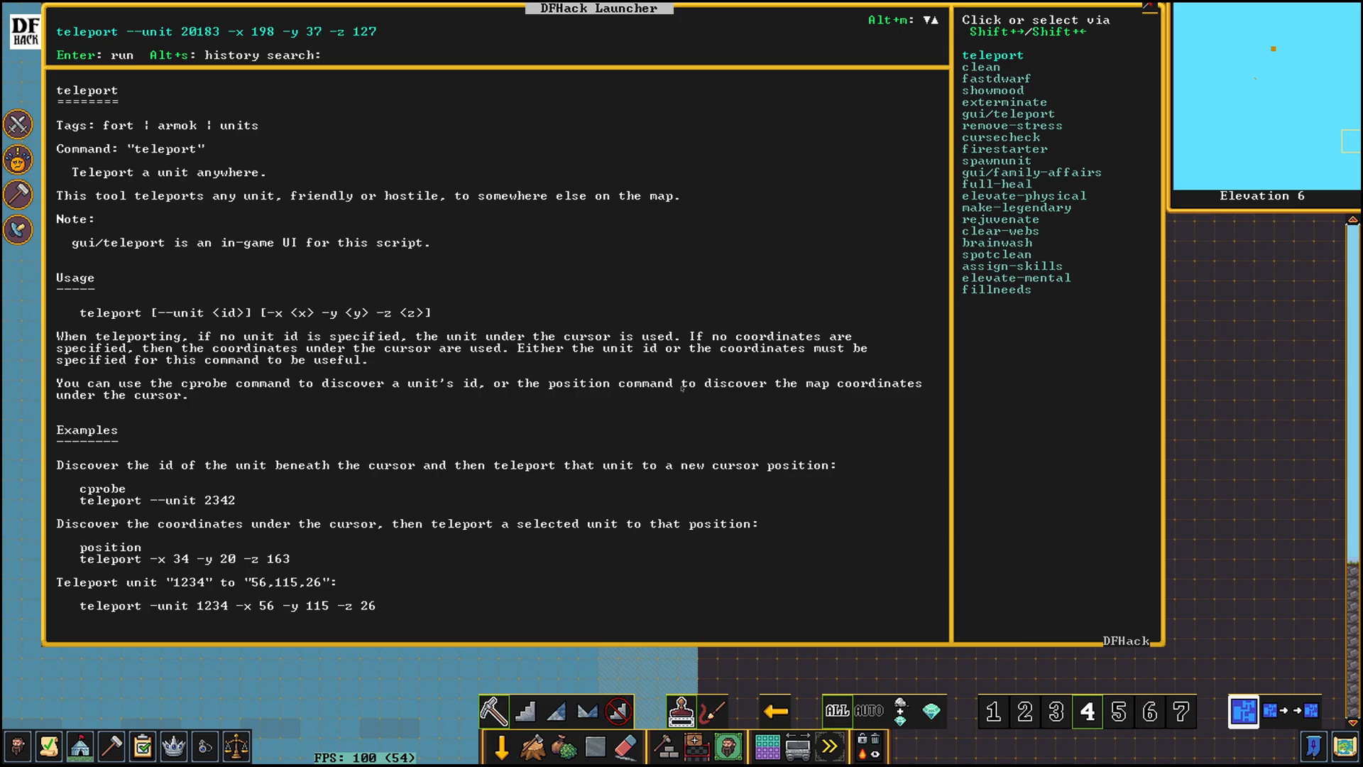
mouse_move(471, 223)
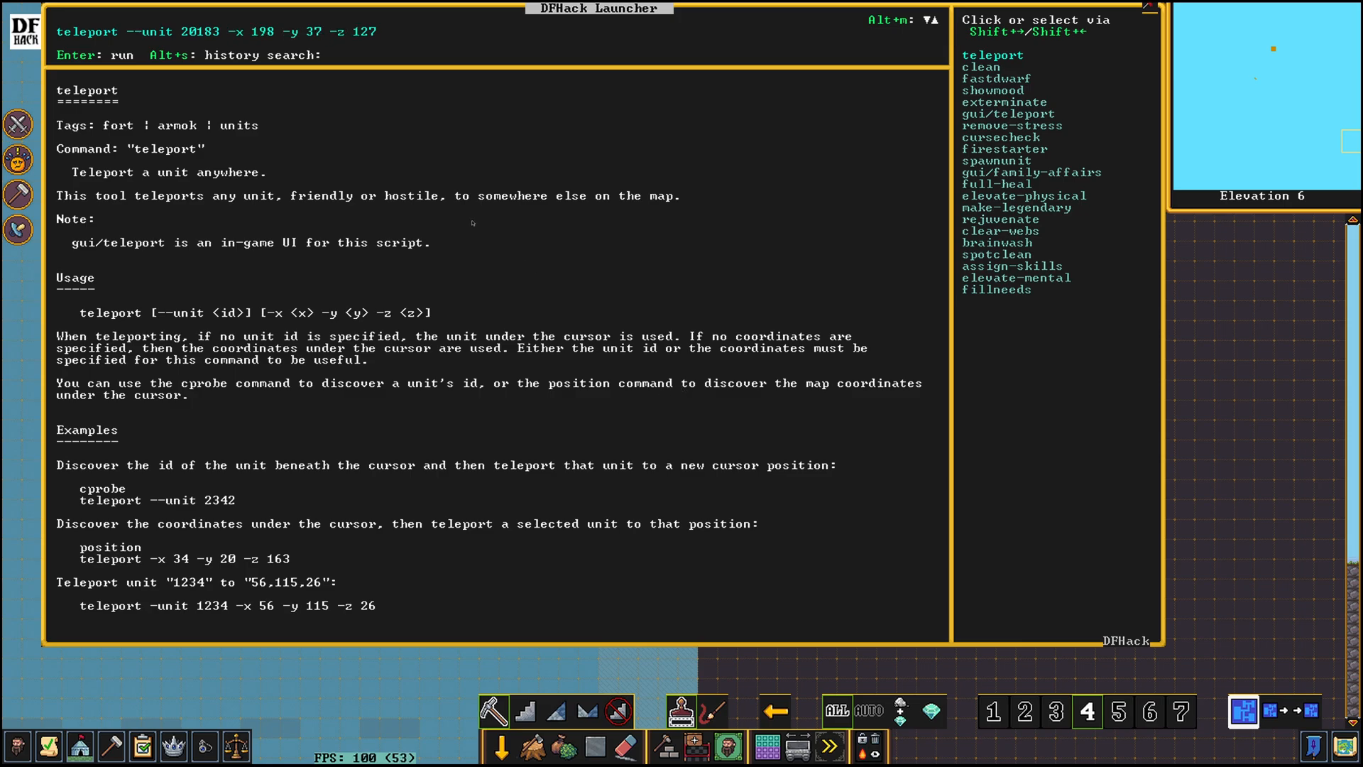
text(4)
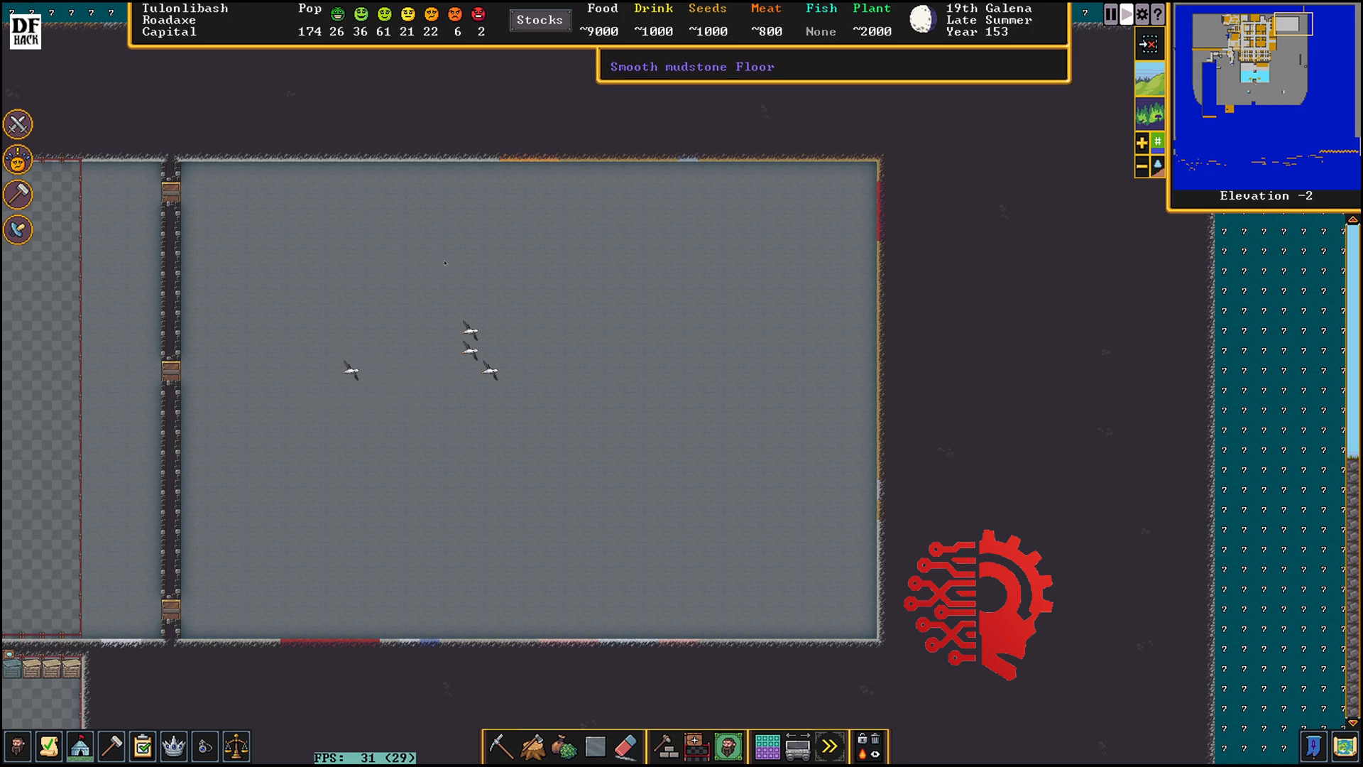
mouse_move(492, 453)
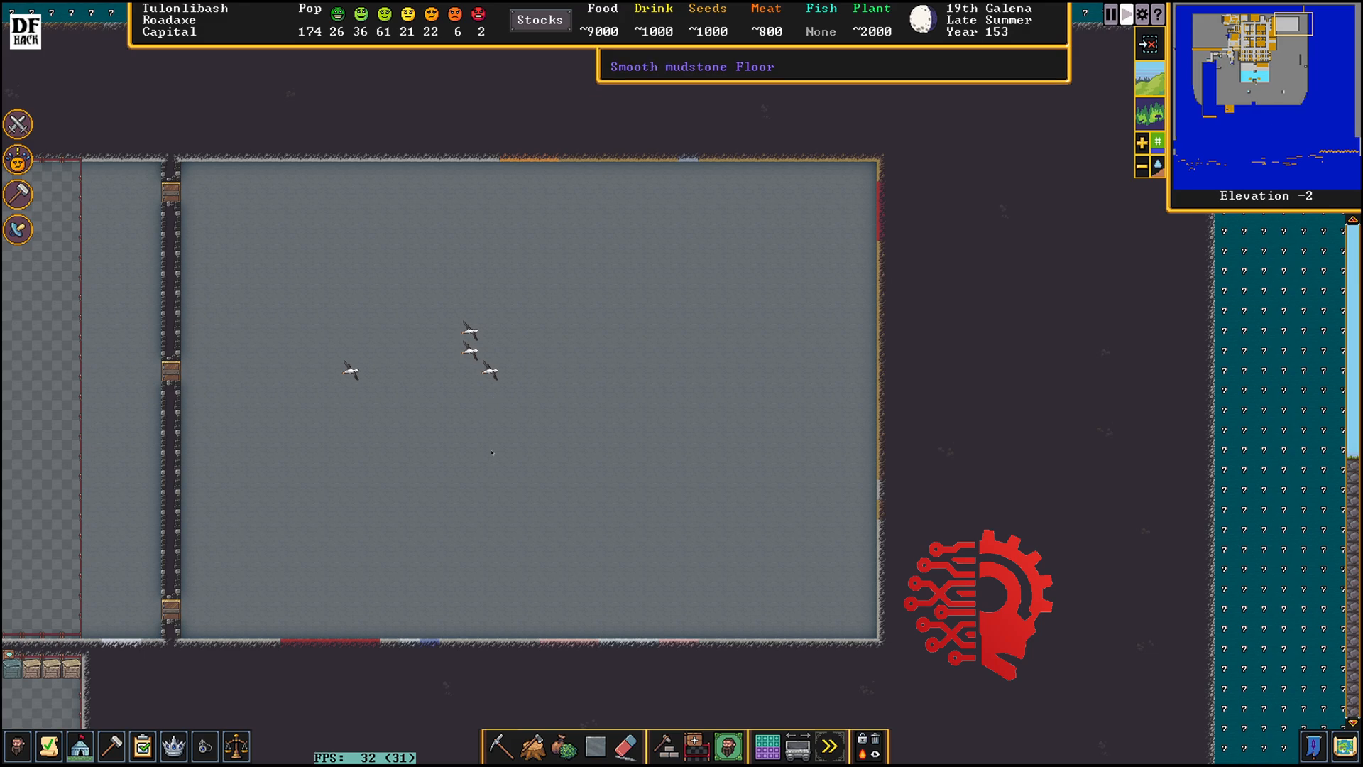